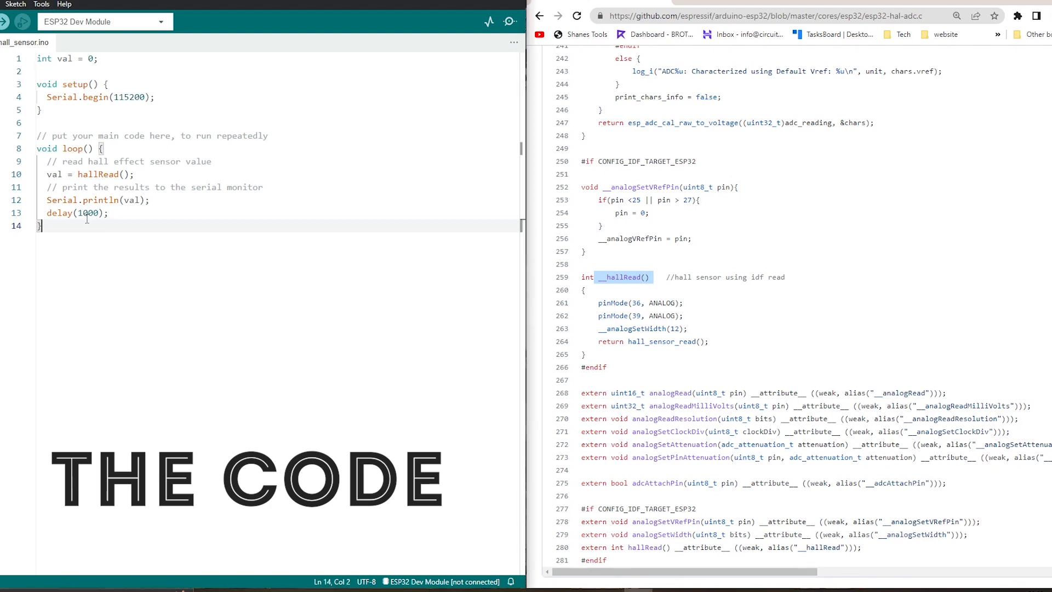
click(118, 71)
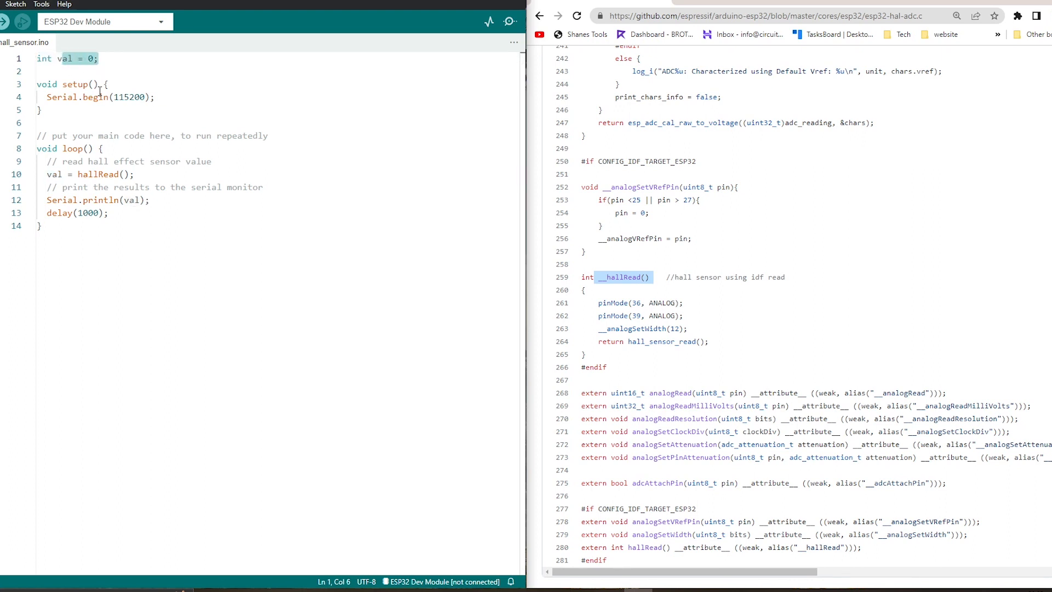
click(99, 97)
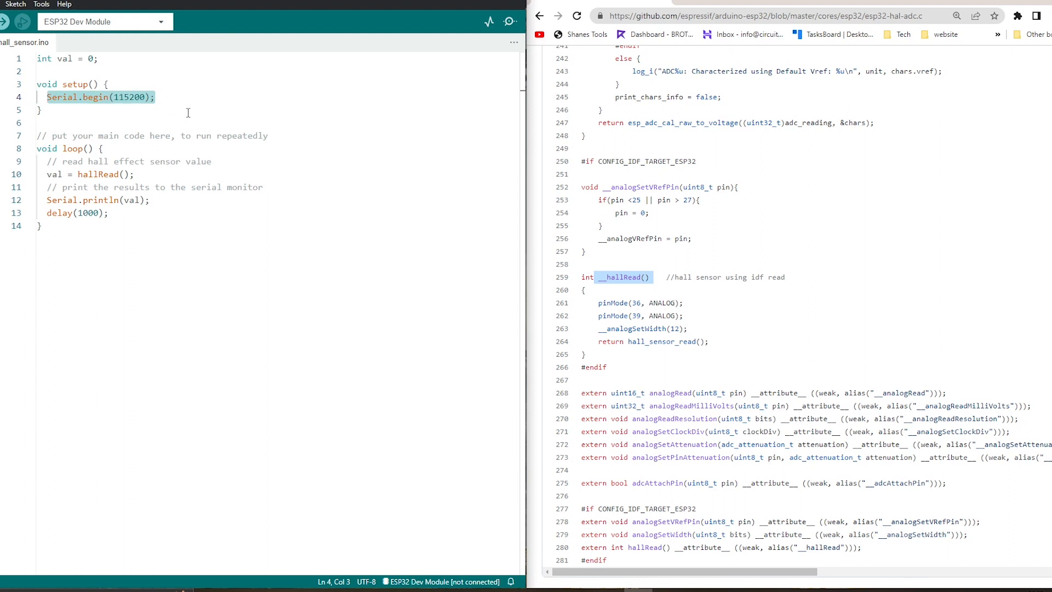
mouse_move(197, 107)
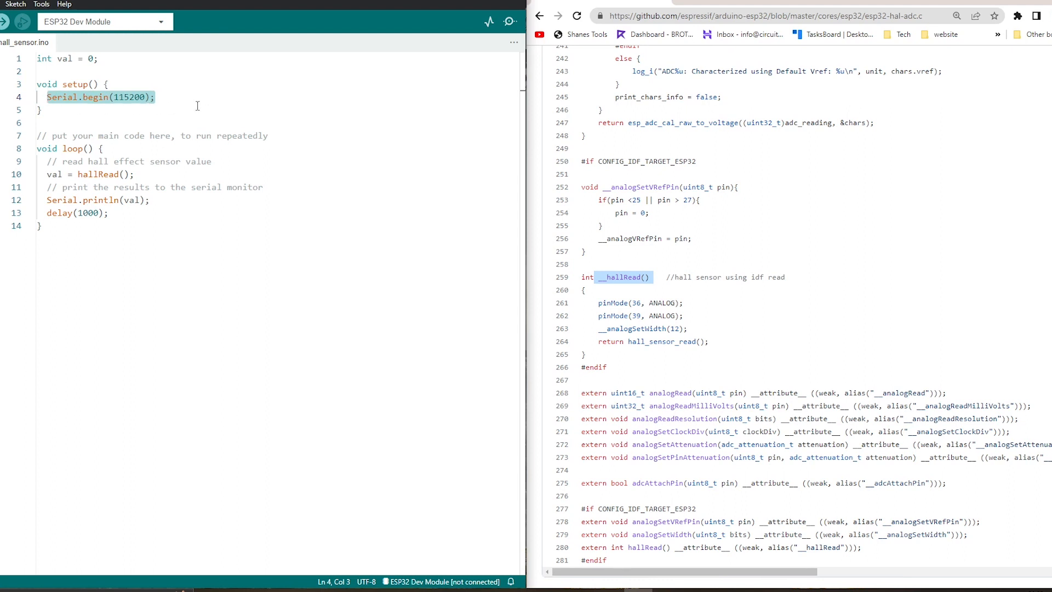
click(101, 148)
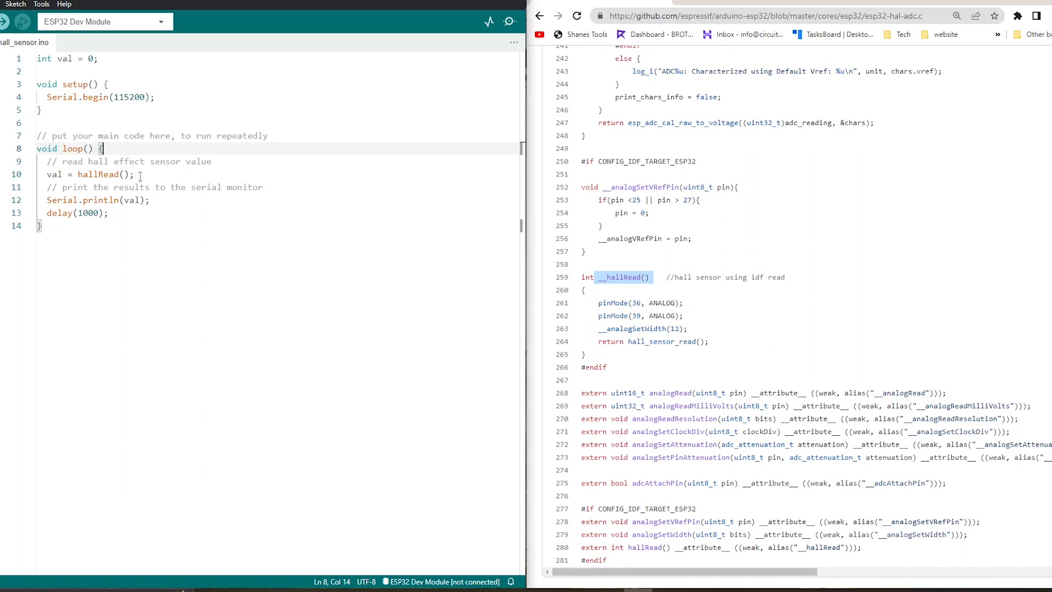
double_click(98, 175)
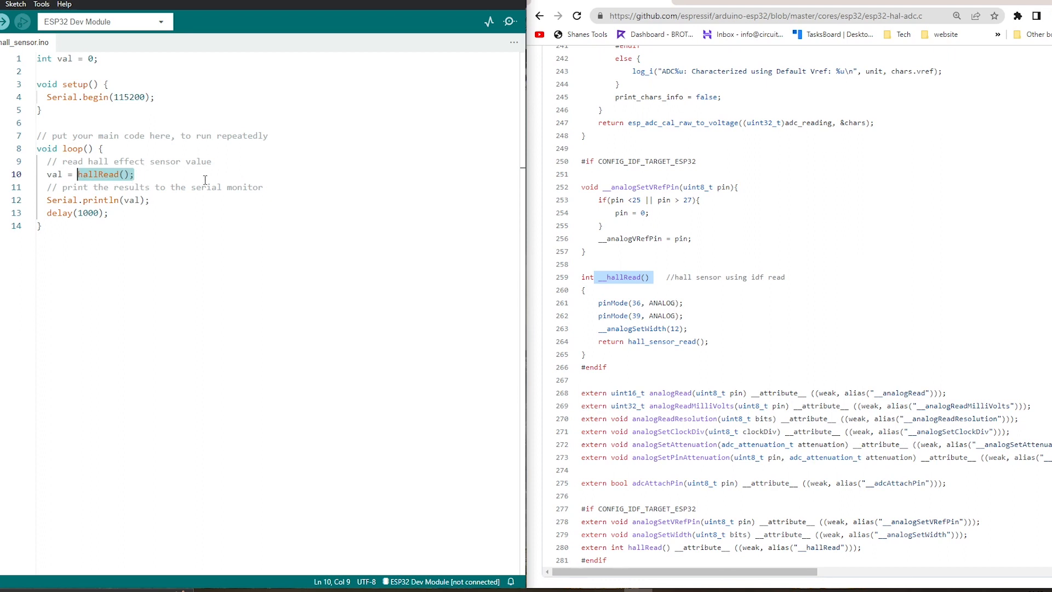
click(138, 175)
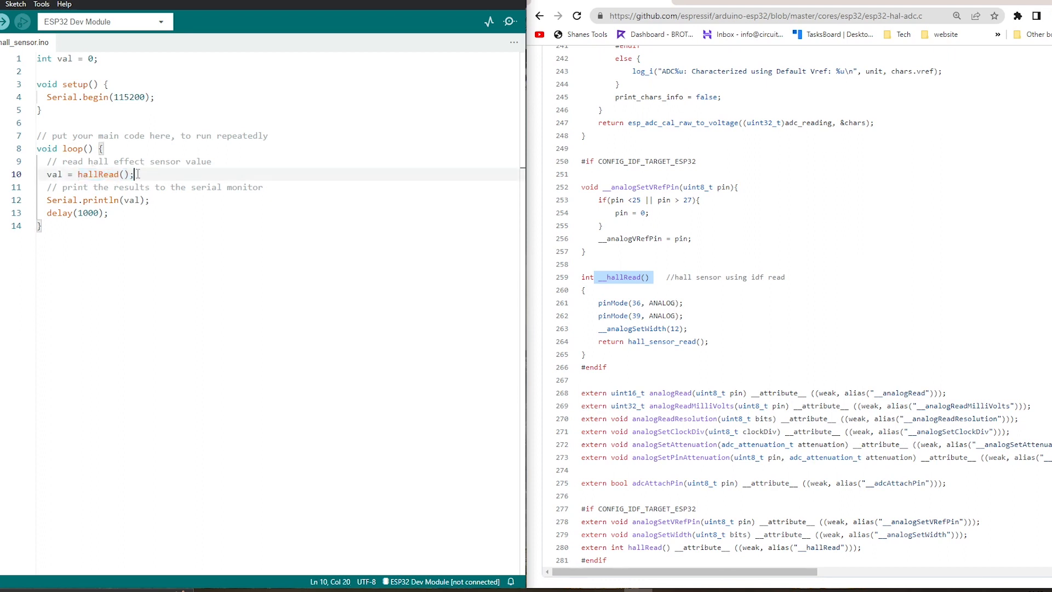
double_click(104, 174)
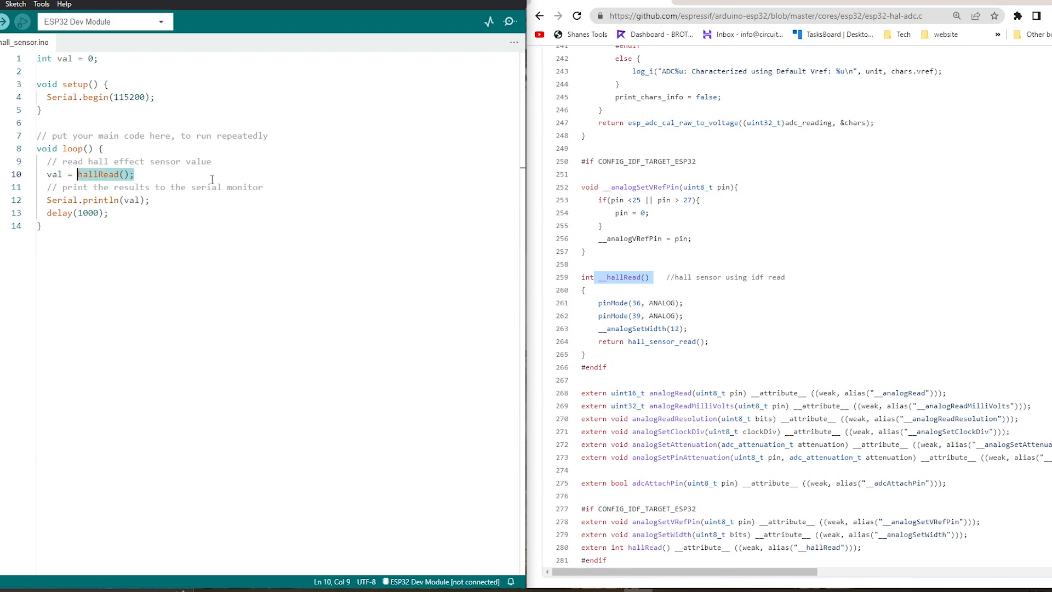
mouse_move(54, 175)
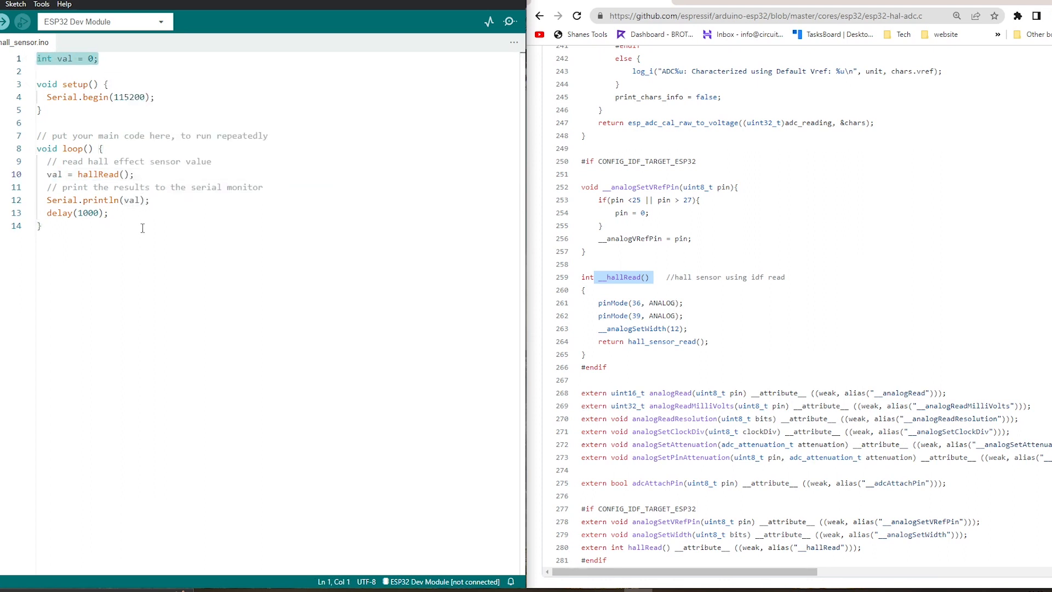
click(149, 200)
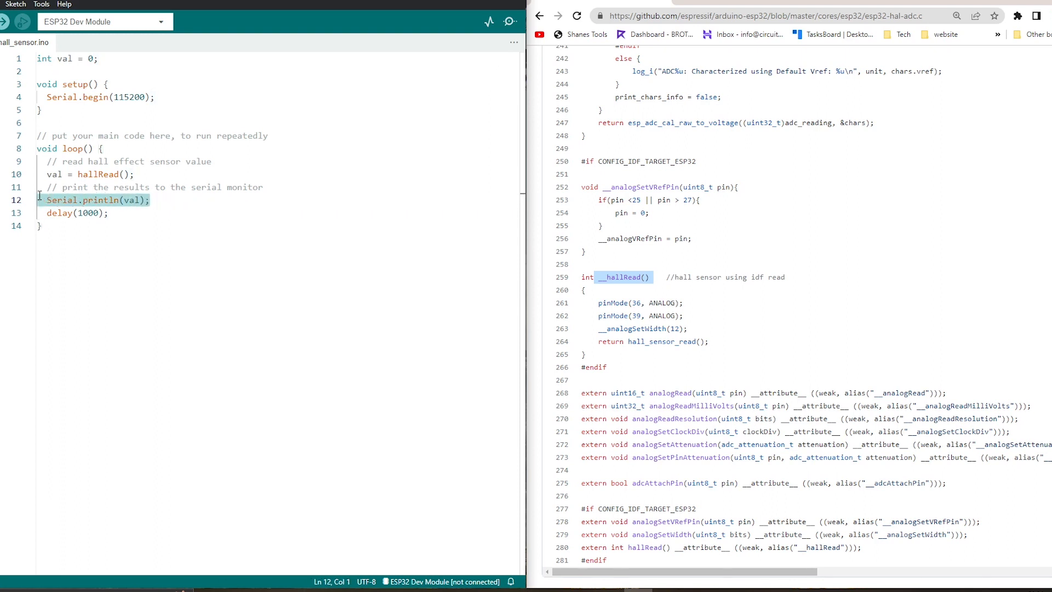
click(108, 213)
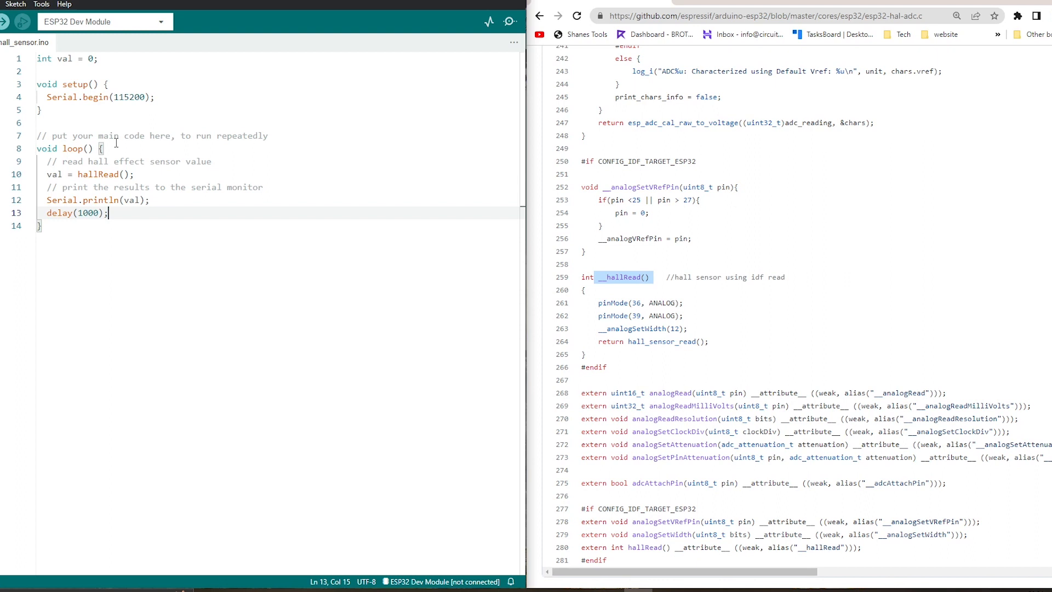
double_click(96, 174)
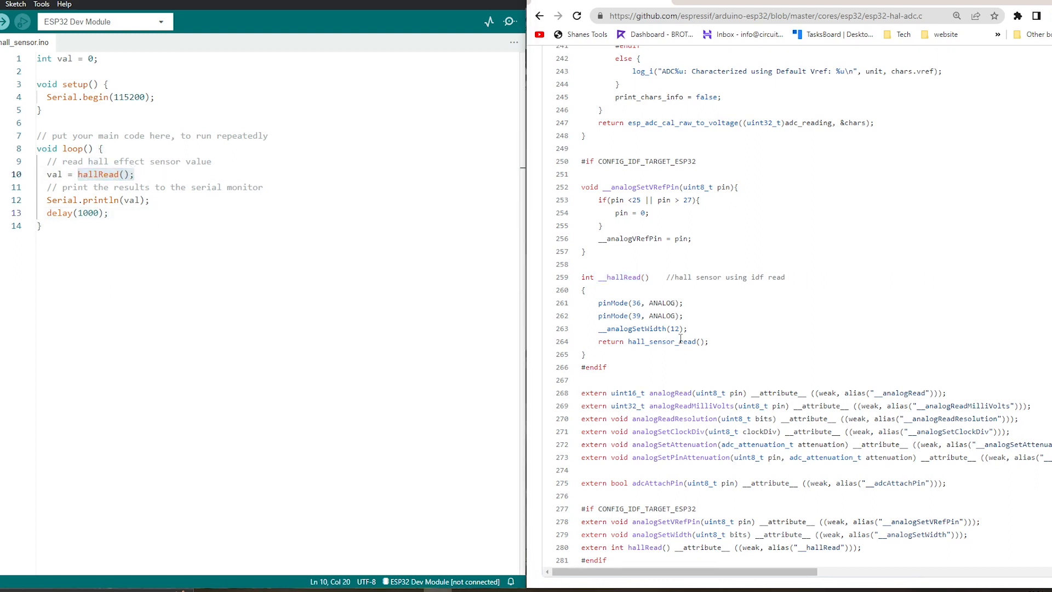
mouse_move(648, 306)
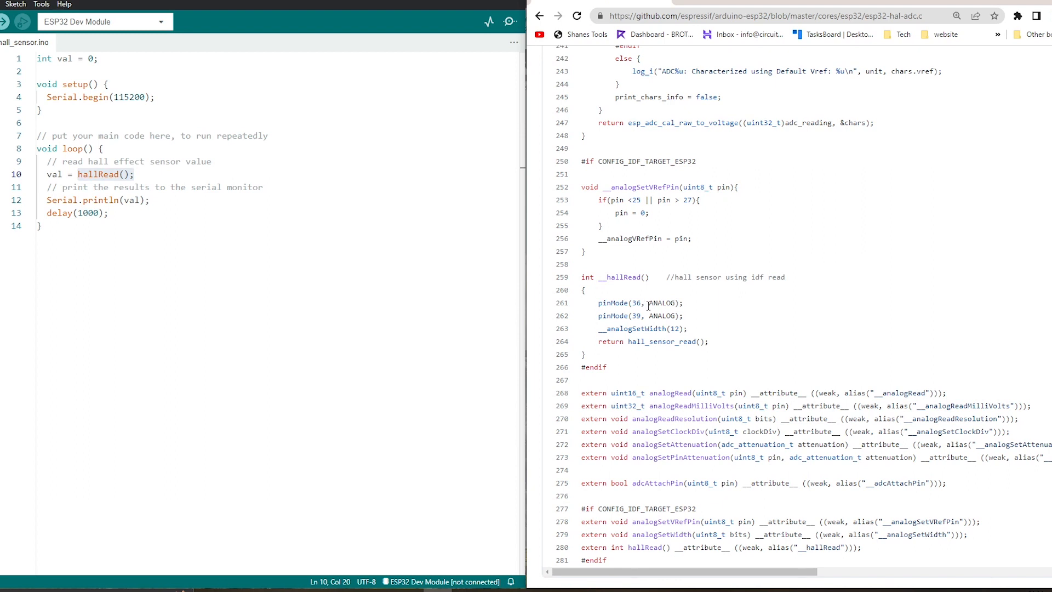
mouse_move(653, 276)
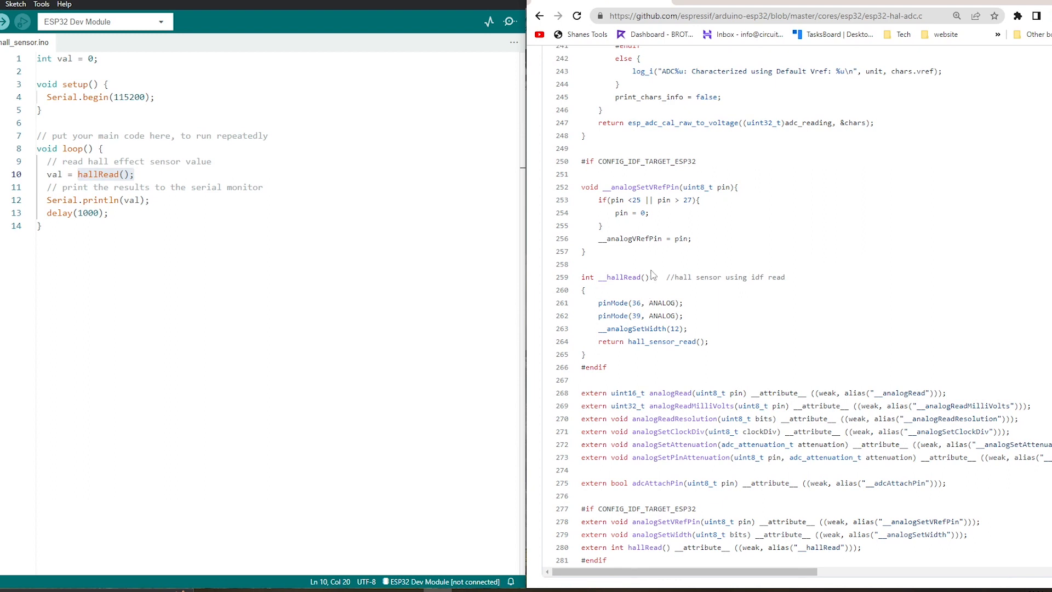
double_click(625, 278)
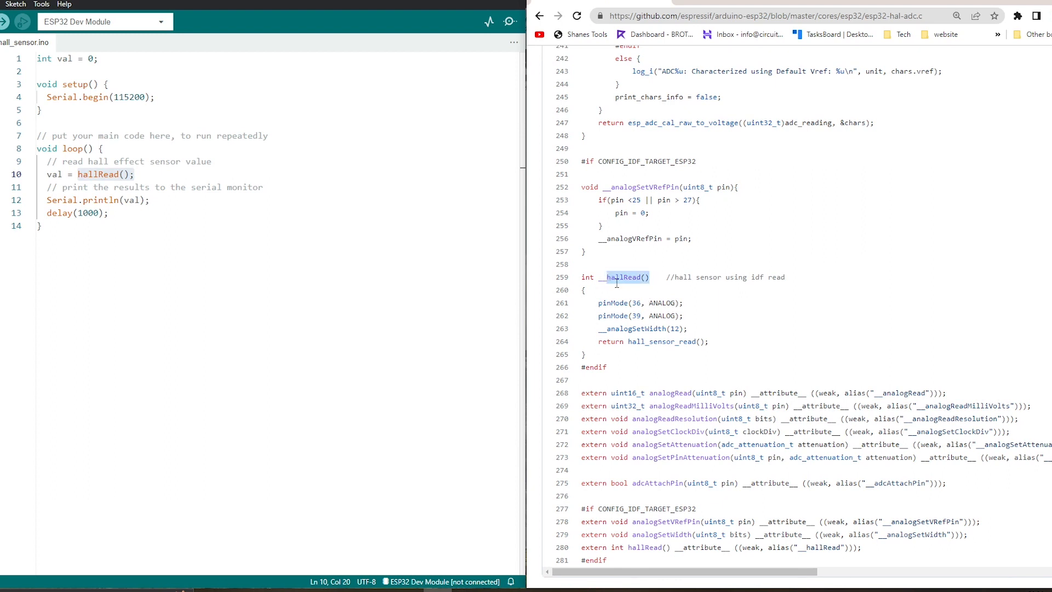
mouse_move(650, 288)
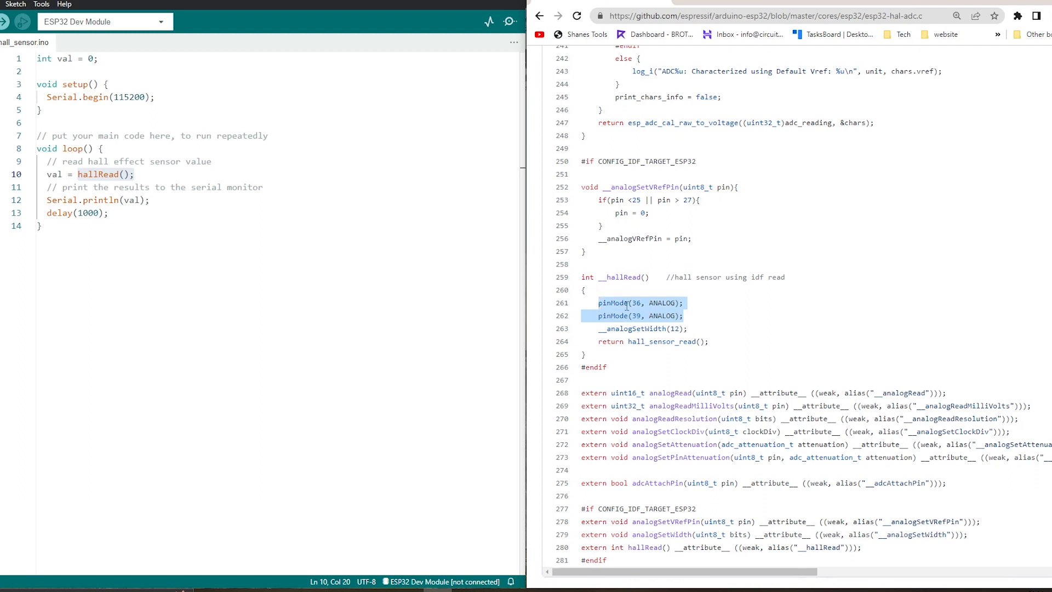
mouse_move(662, 312)
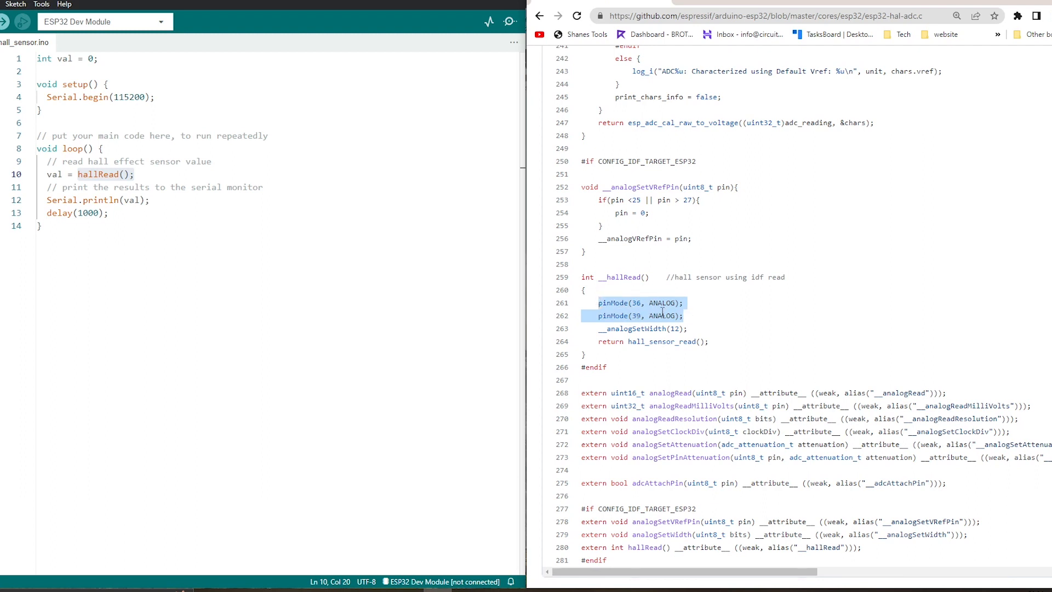
mouse_move(683, 331)
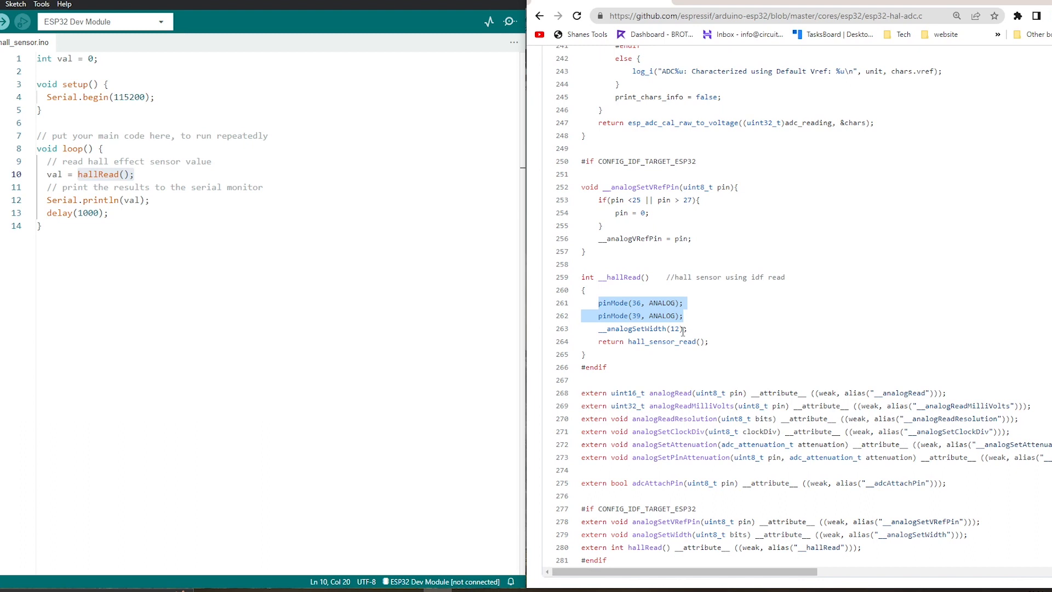
mouse_move(700, 334)
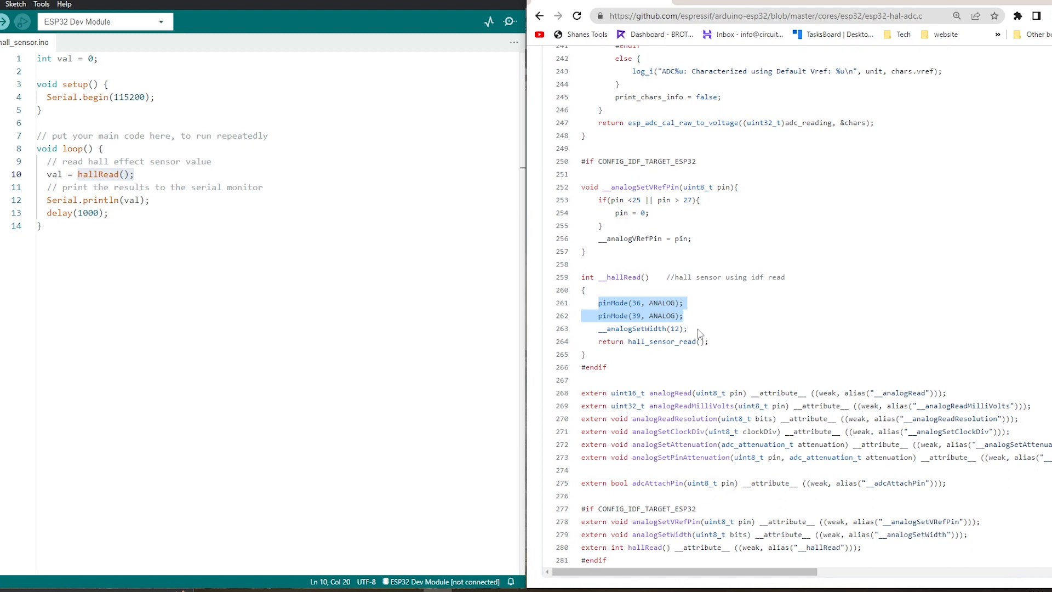
mouse_move(642, 297)
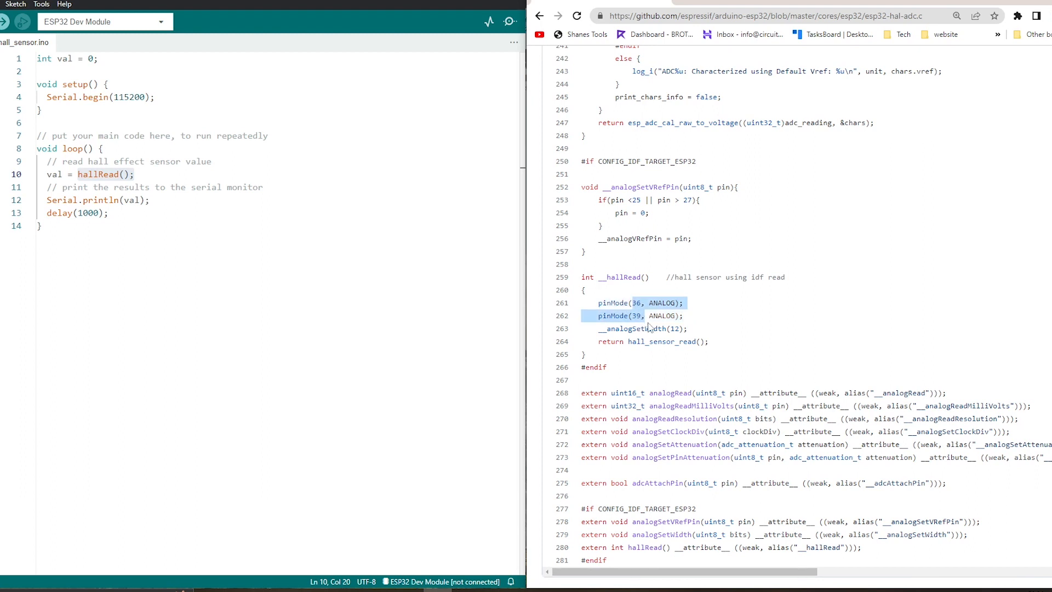
mouse_move(698, 322)
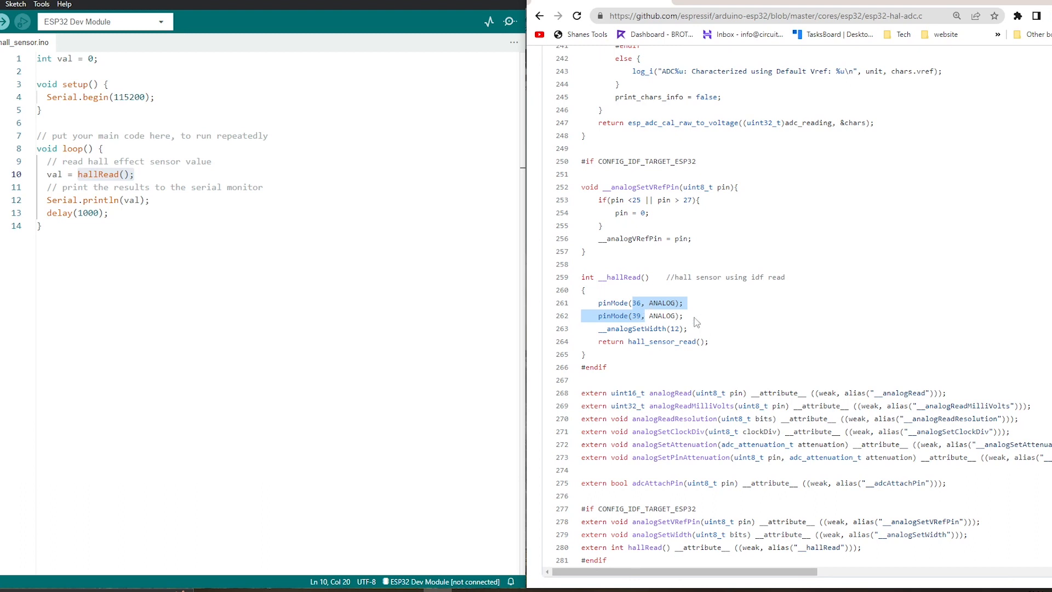
mouse_move(717, 331)
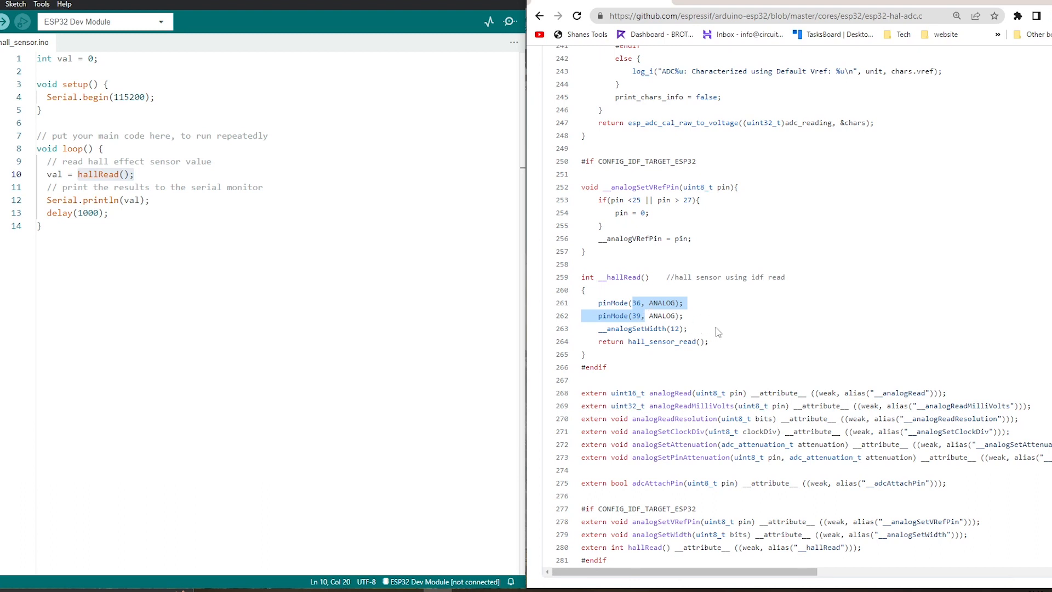
click(692, 327)
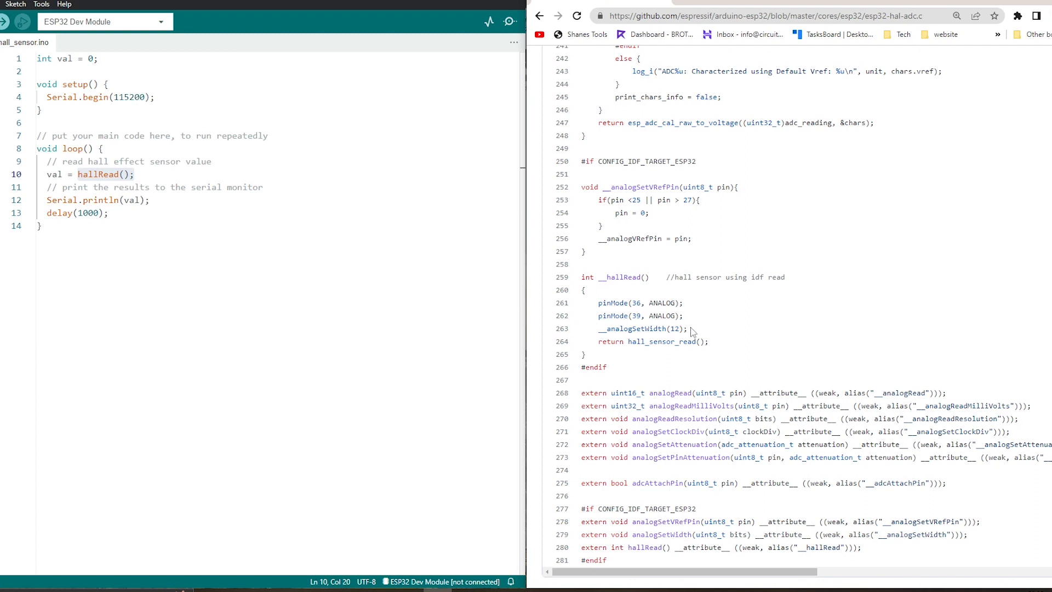
double_click(640, 328)
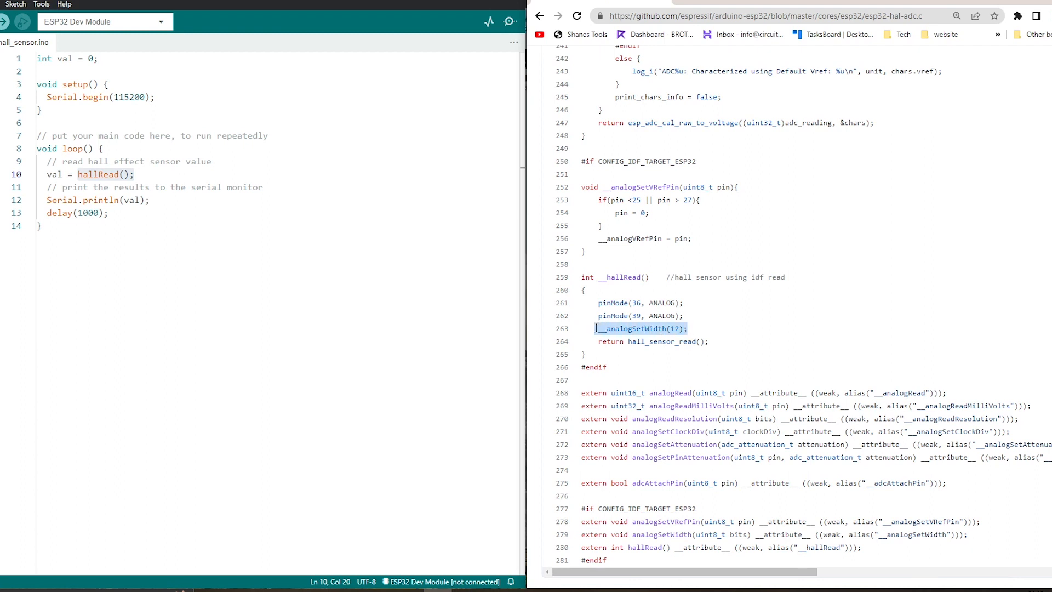
mouse_move(618, 342)
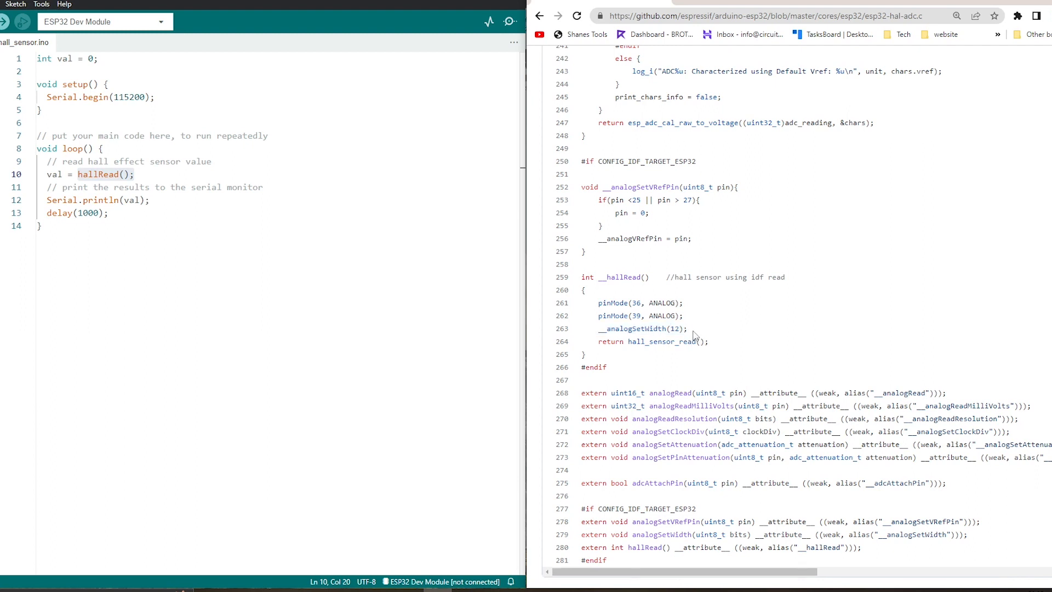
double_click(639, 327)
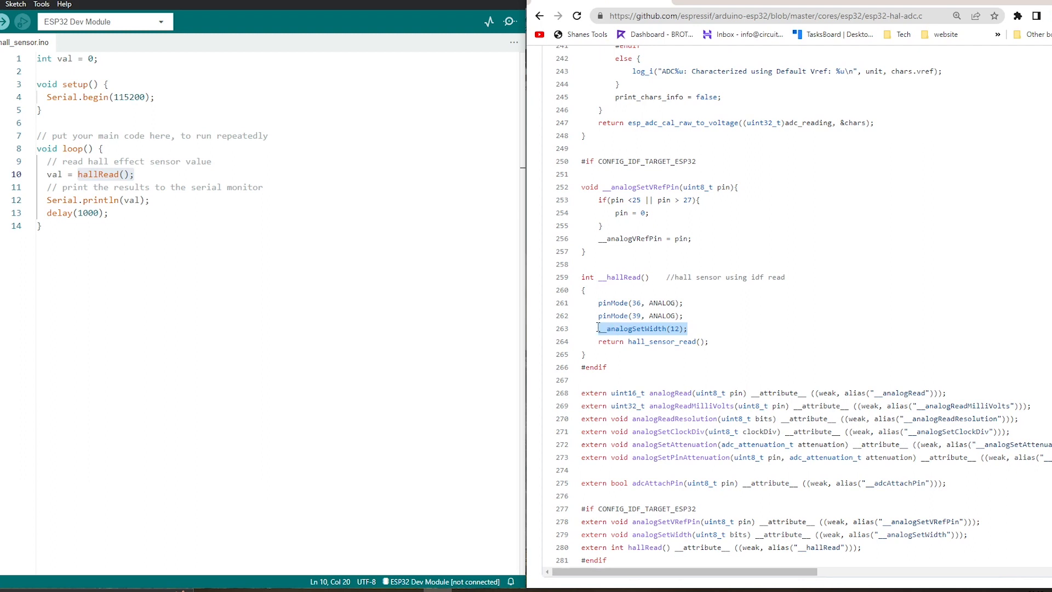
mouse_move(678, 341)
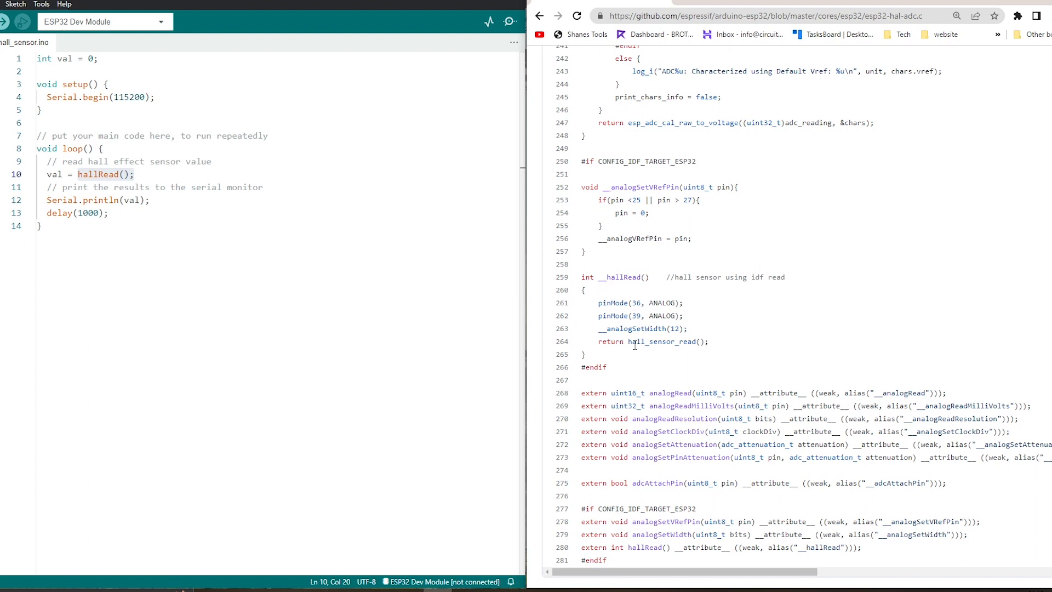
double_click(658, 342)
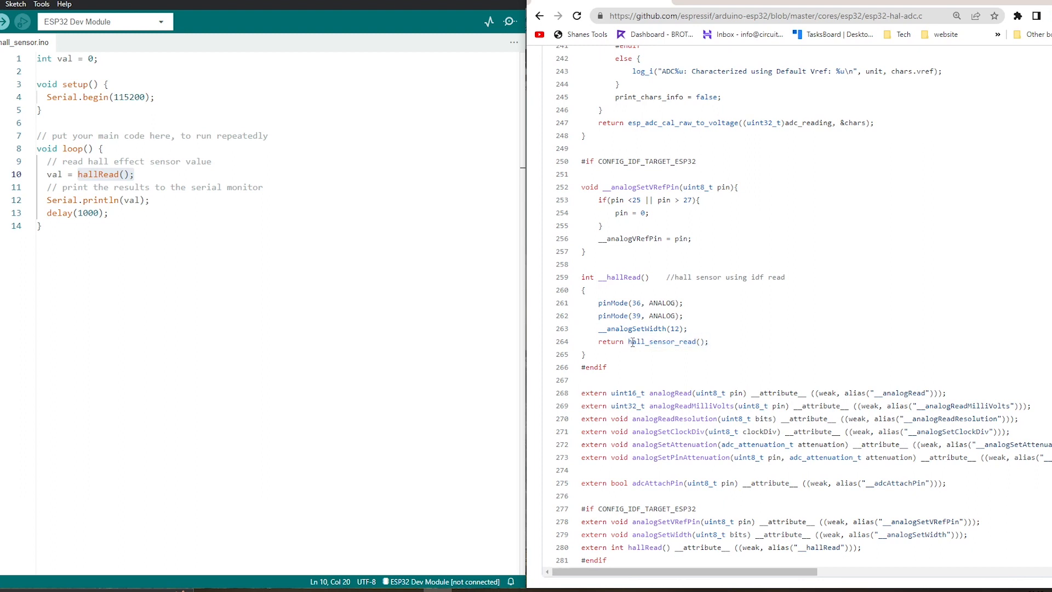
double_click(668, 341)
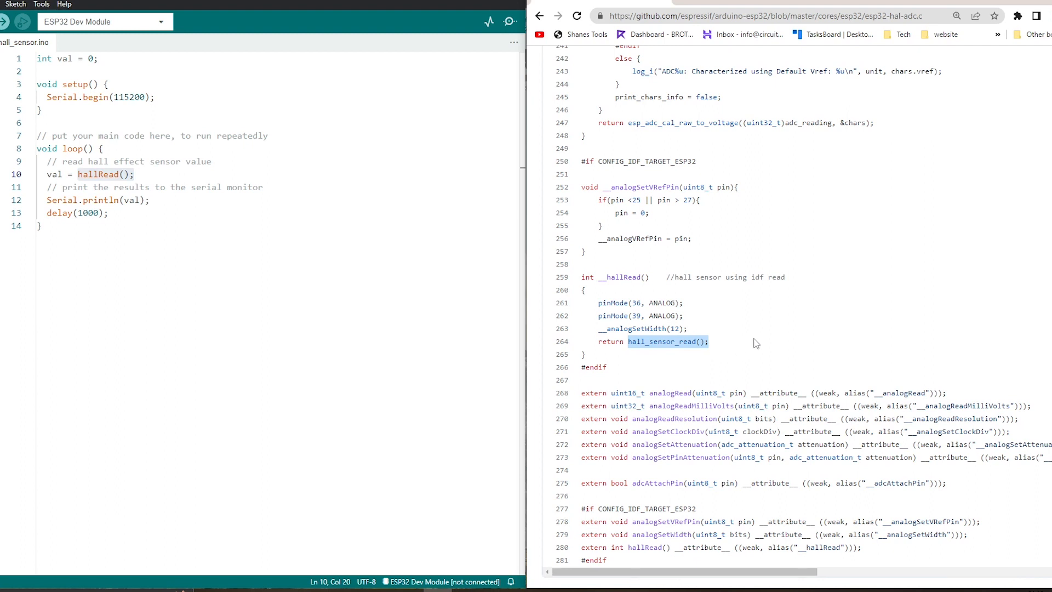
mouse_move(750, 307)
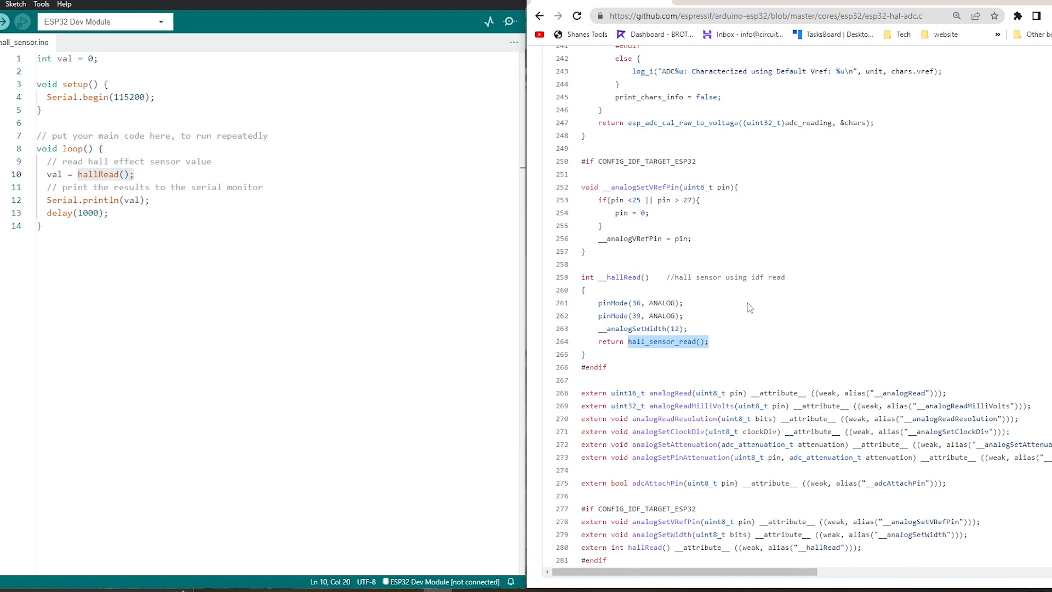
mouse_move(9, 195)
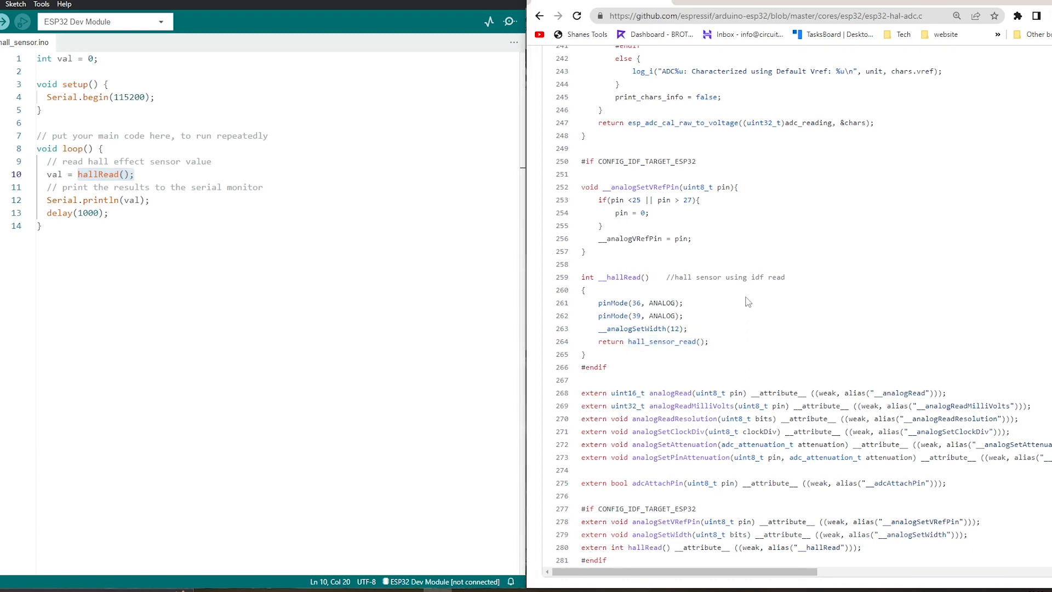
double_click(662, 341)
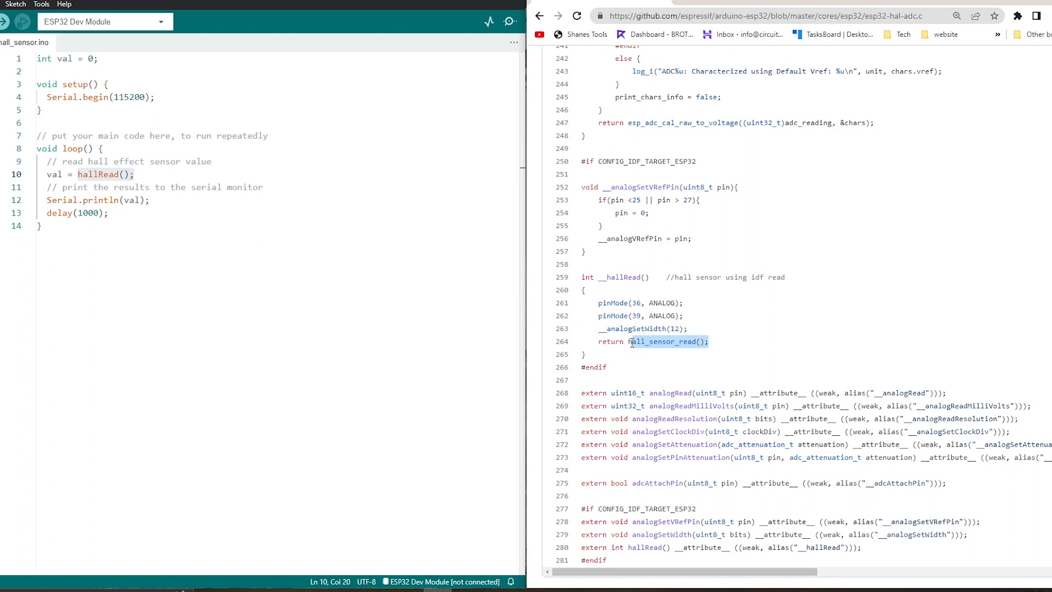